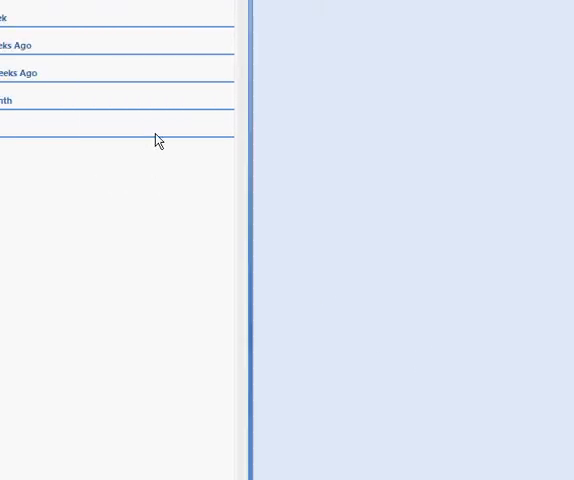
pyautogui.moveTo(158, 140)
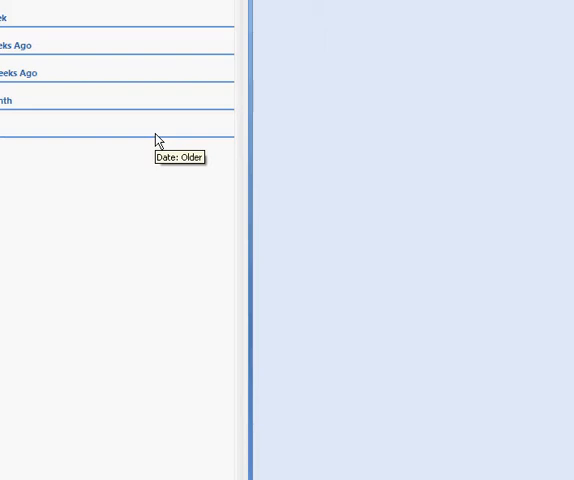
pyautogui.moveTo(157, 140)
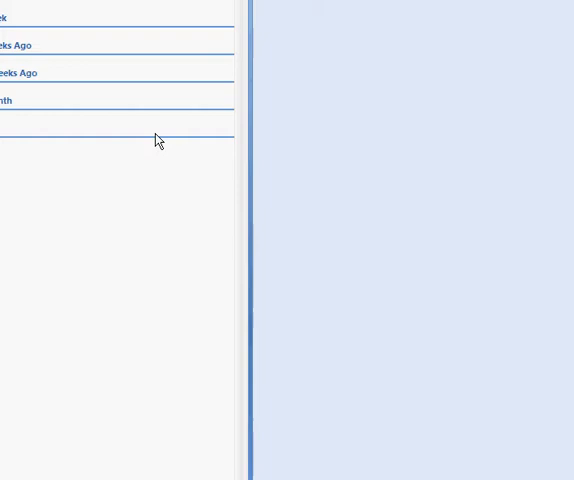
# - Switch Outlook from the mail list to the Calendar view
pyautogui.click(48, 344)
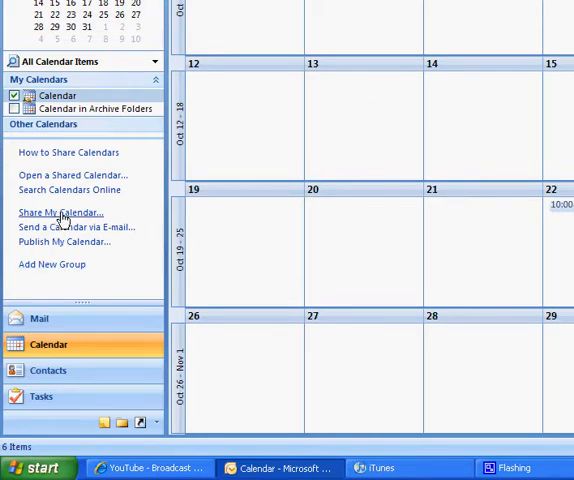
pyautogui.click(59, 213)
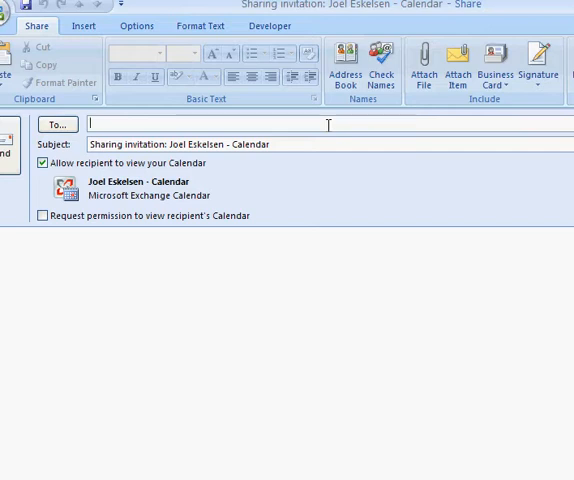
pyautogui.write('Angela Jones;')
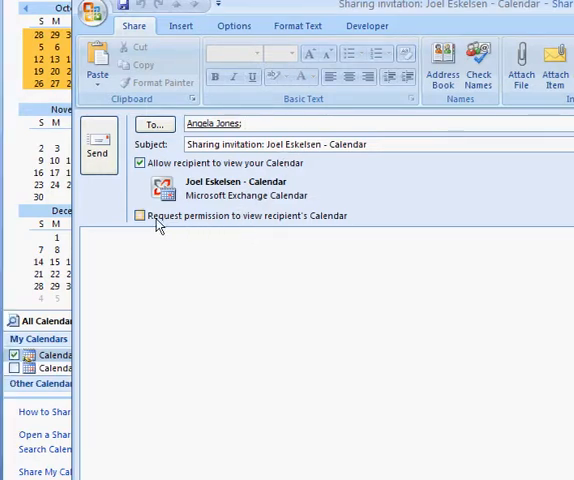
pyautogui.click(140, 215)
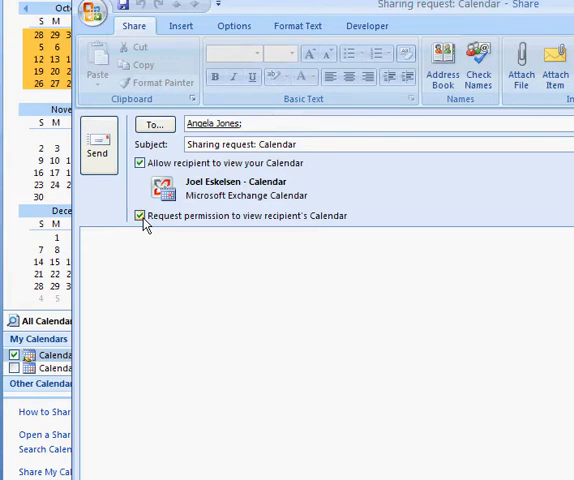
pyautogui.click(139, 216)
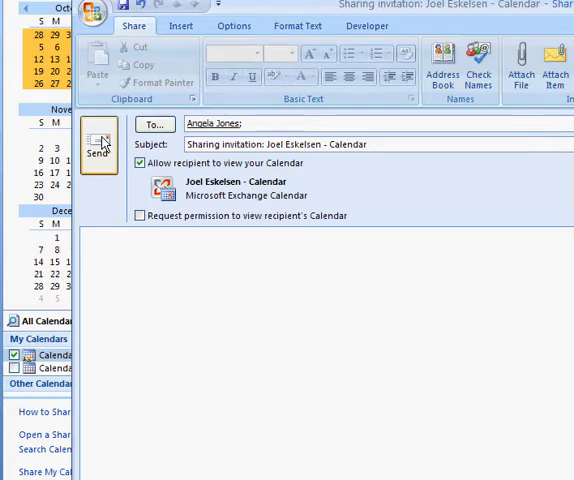
pyautogui.moveTo(395, 194)
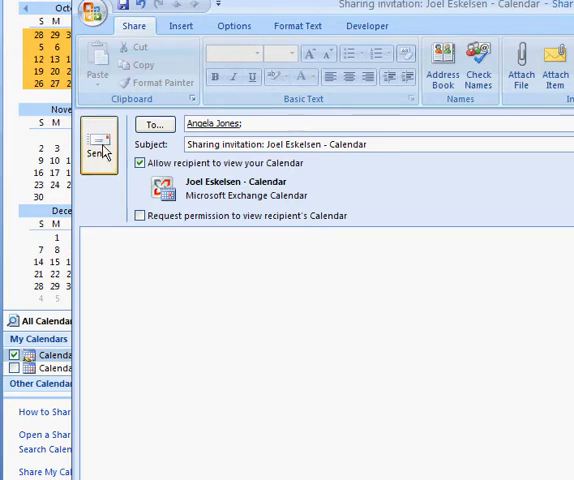
pyautogui.click(104, 145)
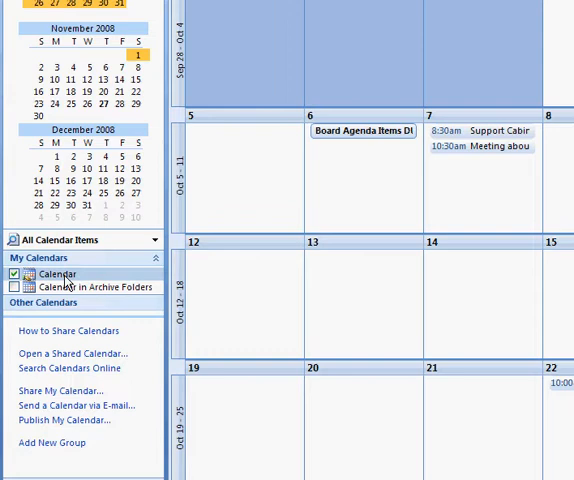
pyautogui.rightClick(58, 275)
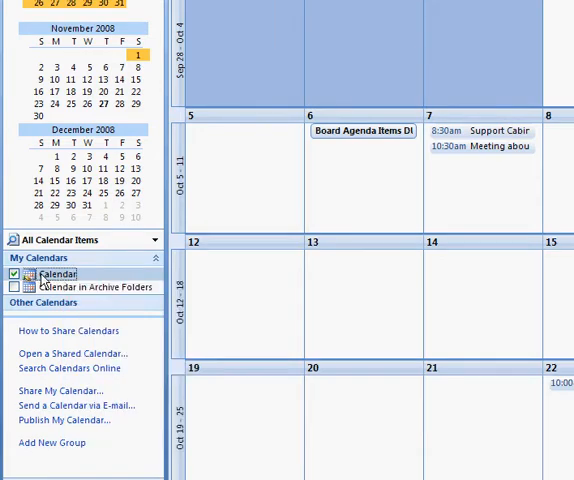
pyautogui.rightClick(58, 273)
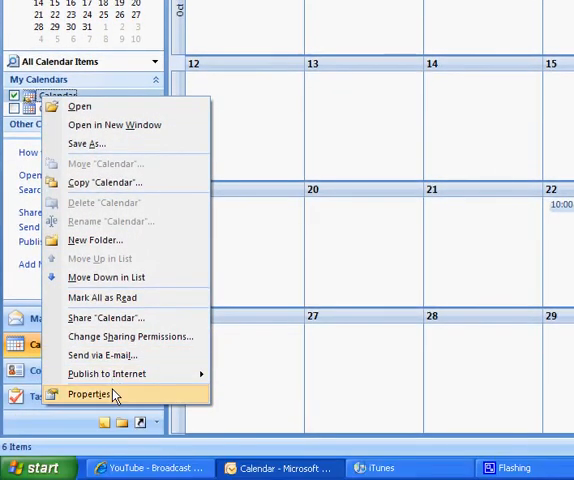
pyautogui.click(88, 394)
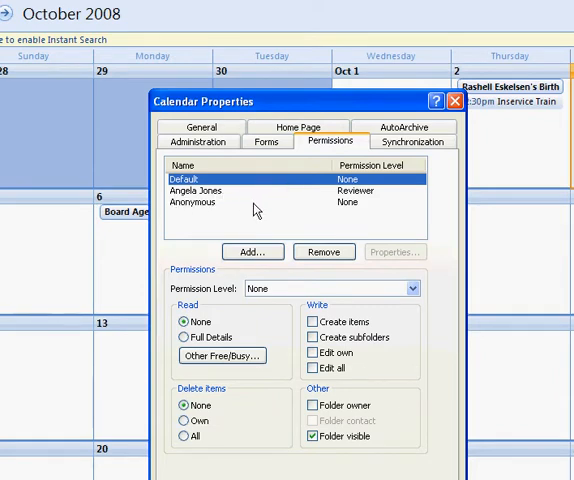
pyautogui.moveTo(205, 215)
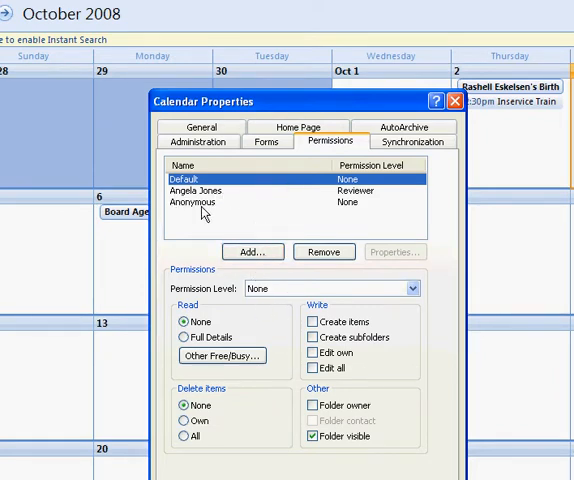
pyautogui.click(210, 190)
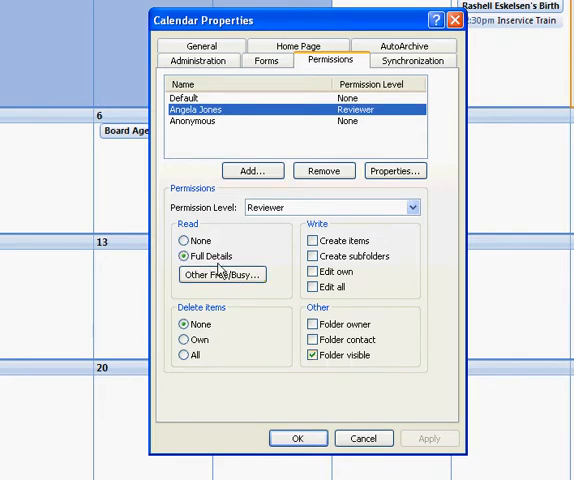
pyautogui.click(184, 240)
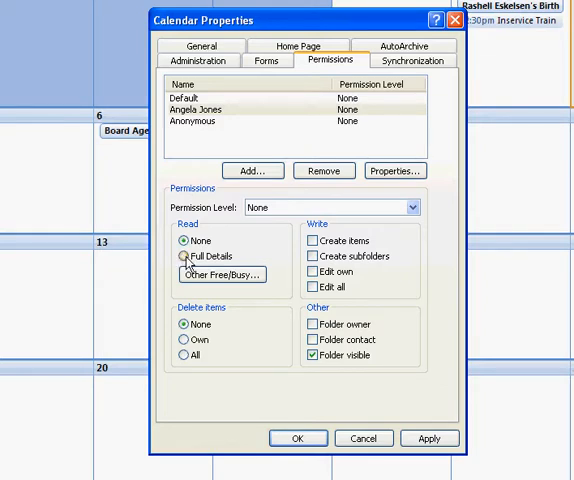
pyautogui.click(183, 256)
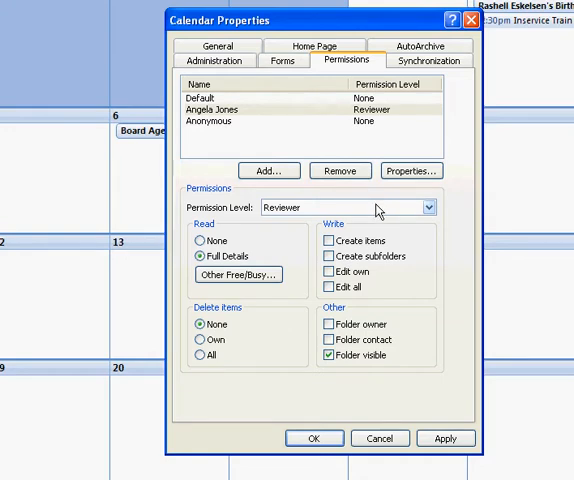
pyautogui.click(428, 207)
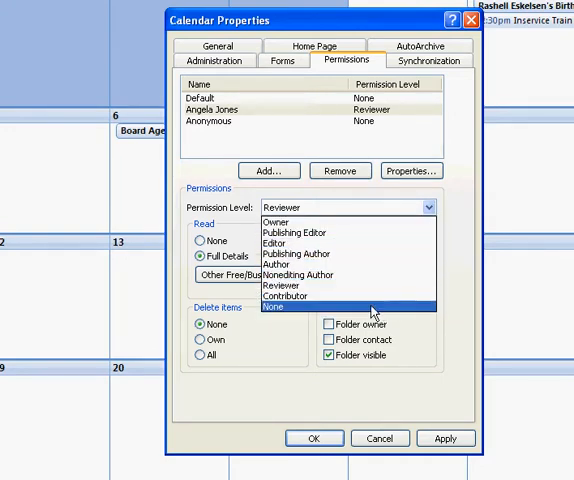
pyautogui.moveTo(287, 222)
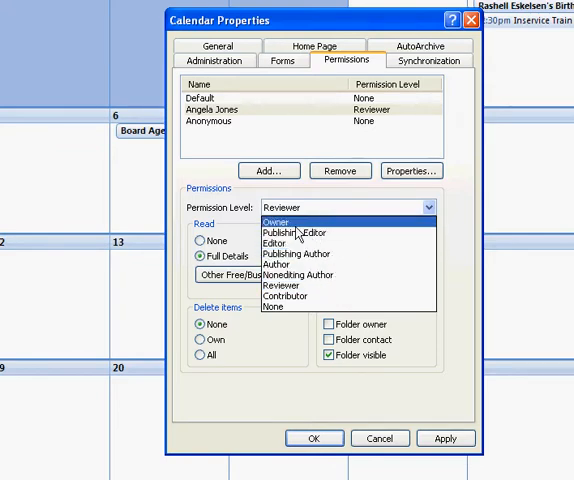
pyautogui.click(298, 233)
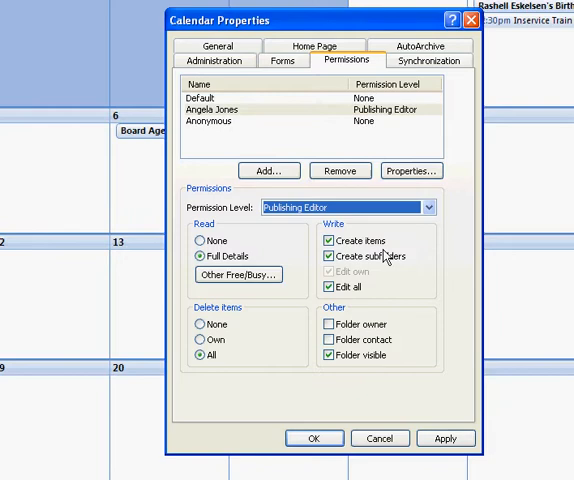
pyautogui.moveTo(373, 290)
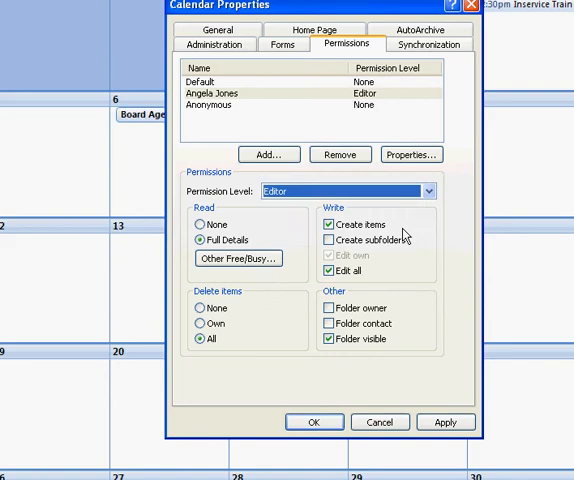
pyautogui.moveTo(380, 258)
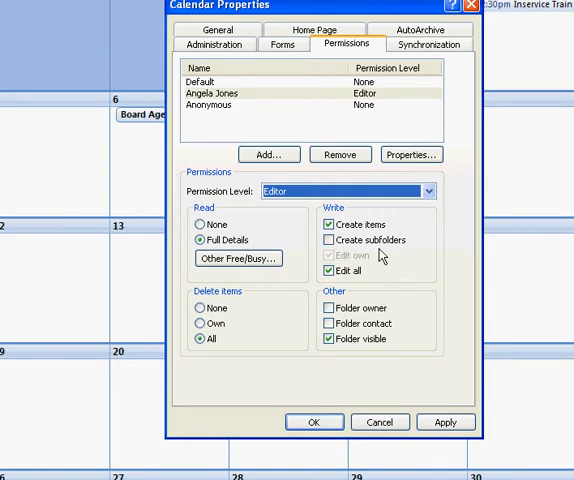
pyautogui.moveTo(238, 281)
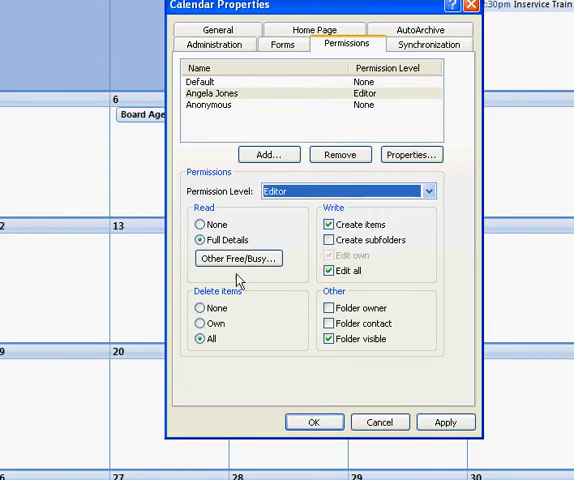
pyautogui.click(428, 190)
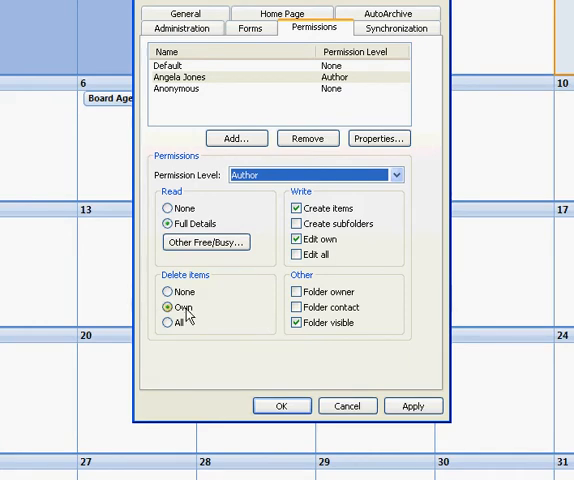
pyautogui.click(395, 174)
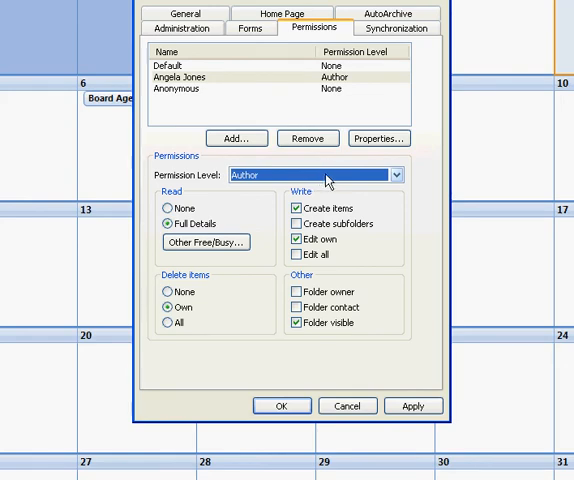
pyautogui.moveTo(332, 182)
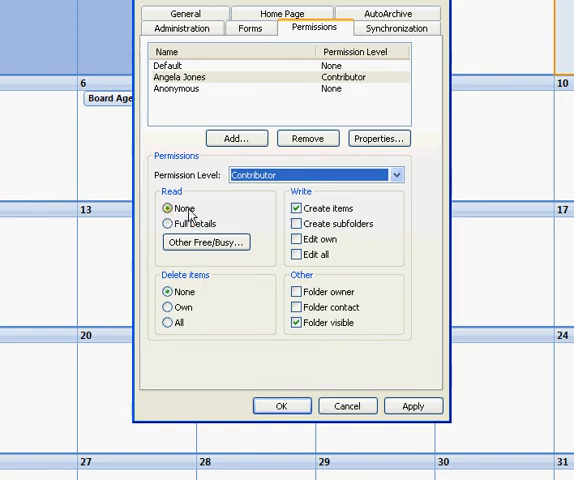
pyautogui.moveTo(214, 305)
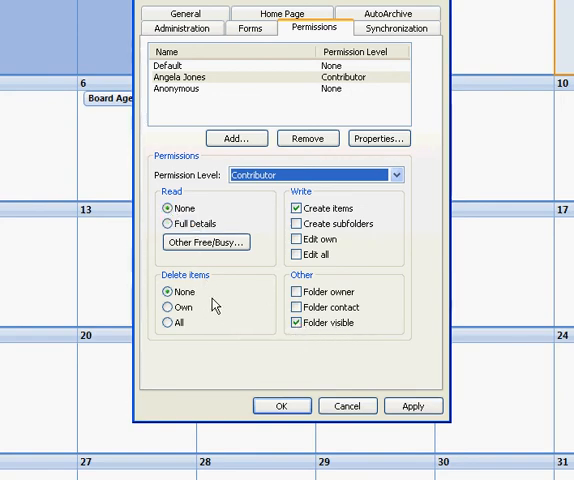
pyautogui.click(405, 175)
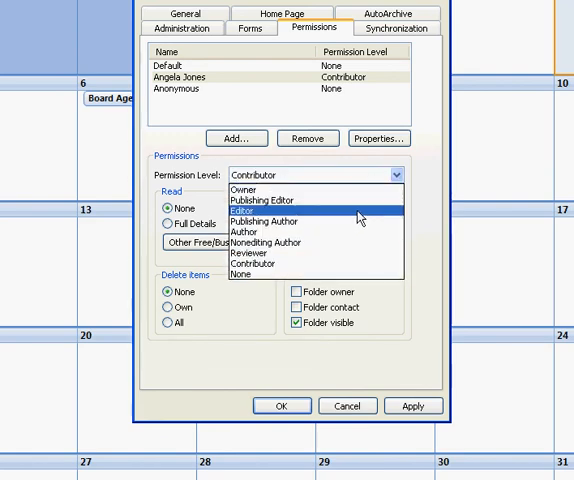
pyautogui.click(250, 232)
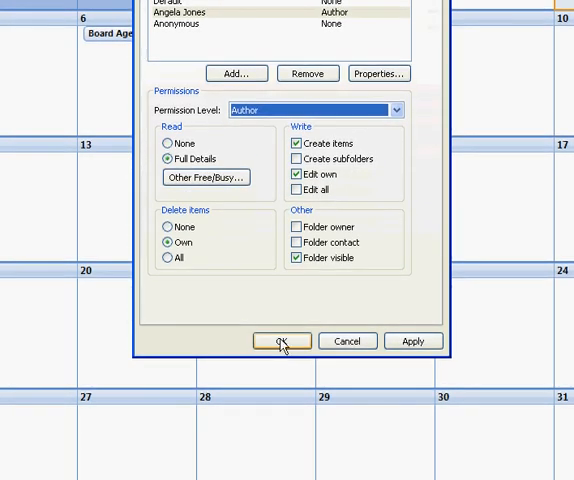
# - Save the Author permission and start a new appointment on Tuesday 10/14/2008
pyautogui.click(281, 341)
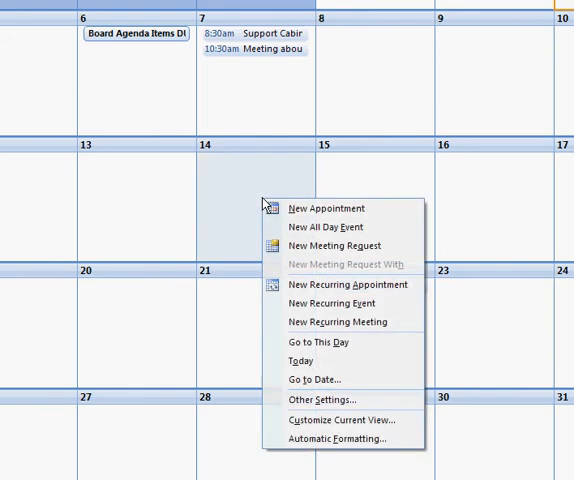
pyautogui.click(314, 208)
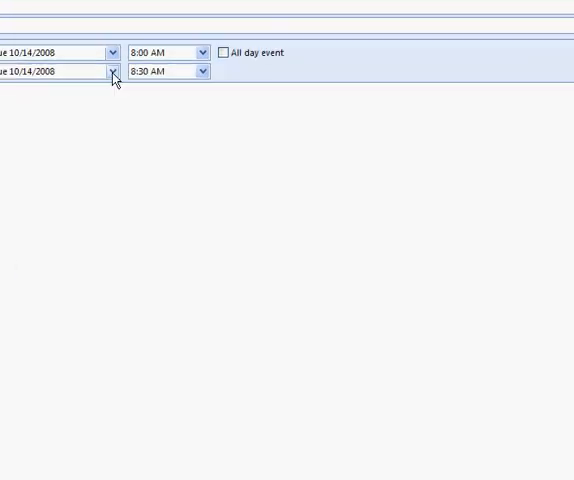